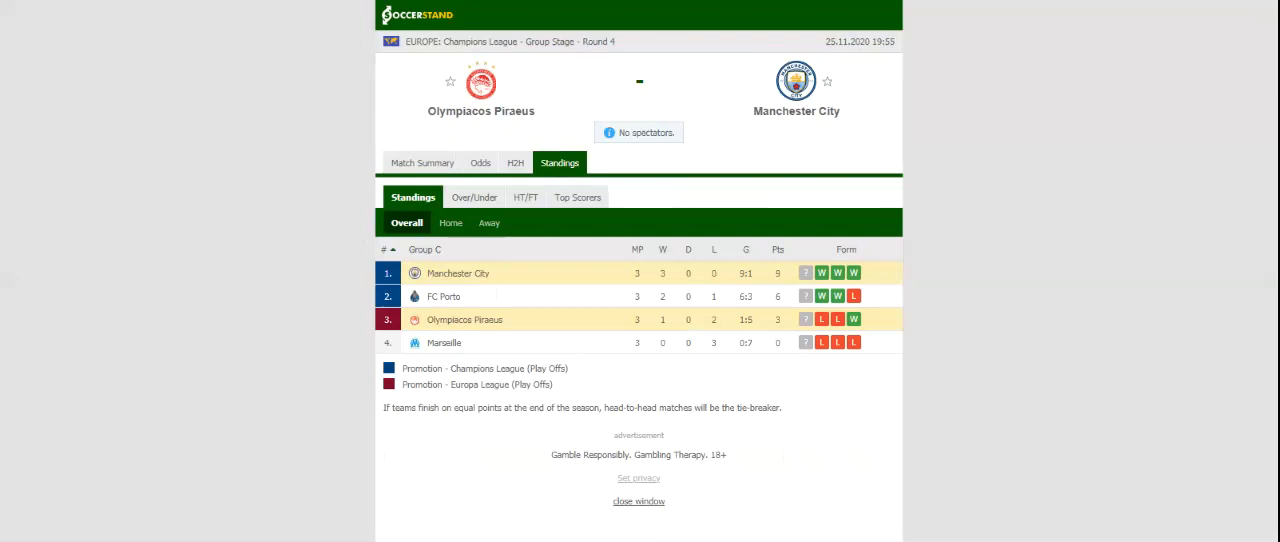
mouse_move(516, 162)
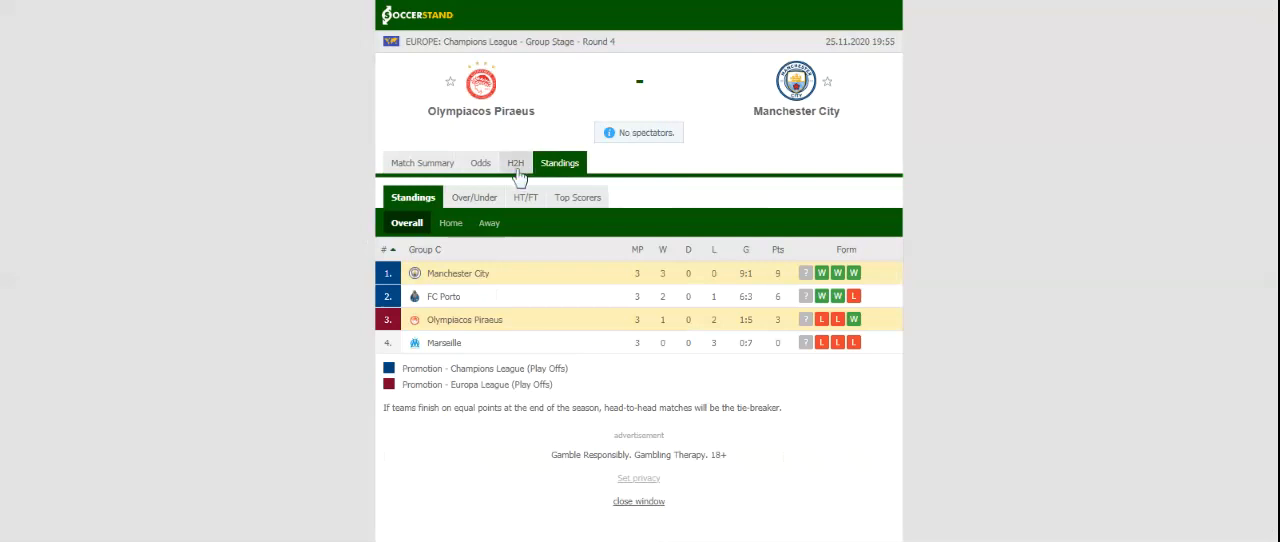
Step: Switch the match page from group standings to the H2H view of both teams' last matches
click(516, 162)
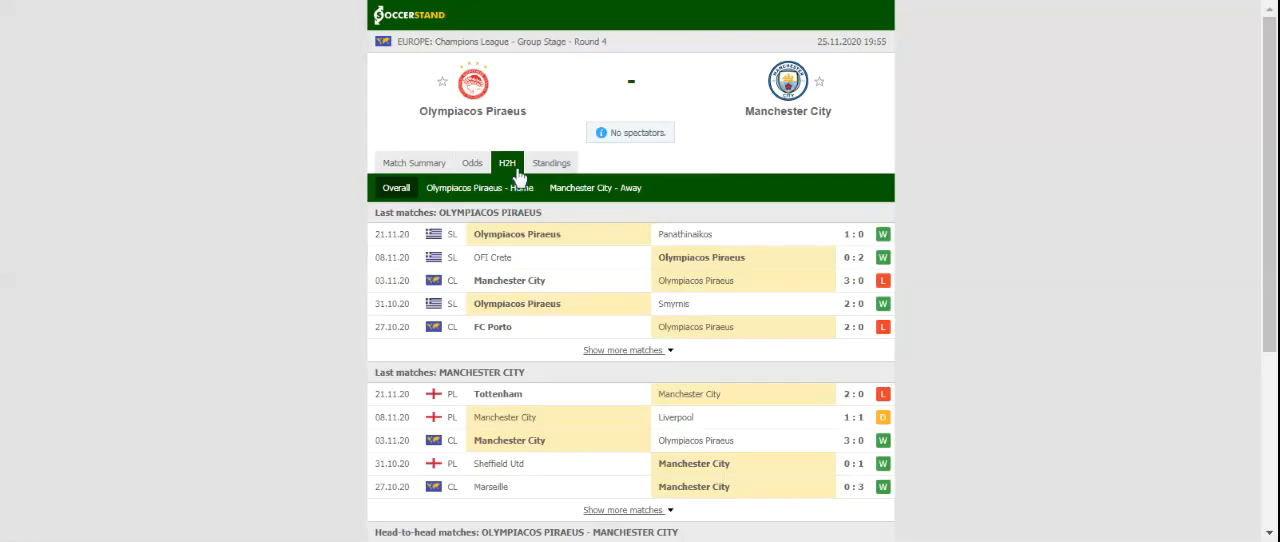